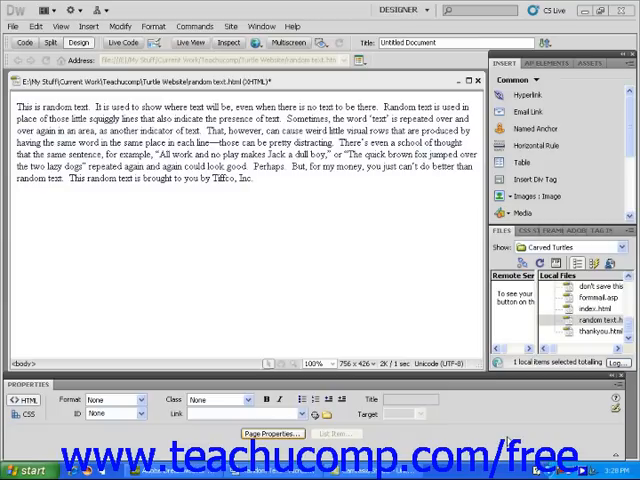
# Bring up the Page Properties dialog for the sample-text document
pyautogui.click(272, 432)
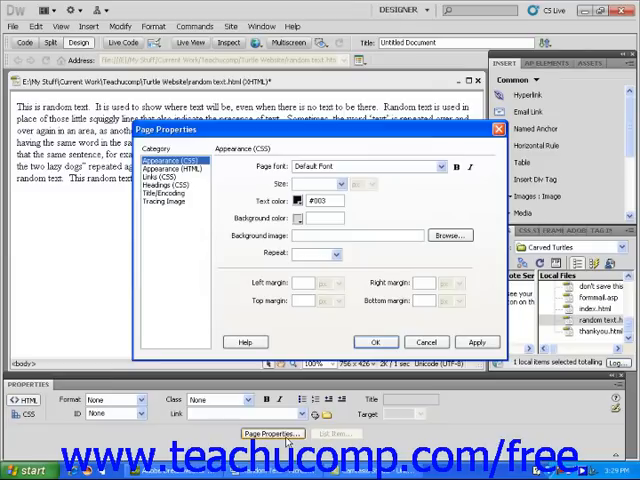
pyautogui.moveTo(422, 268)
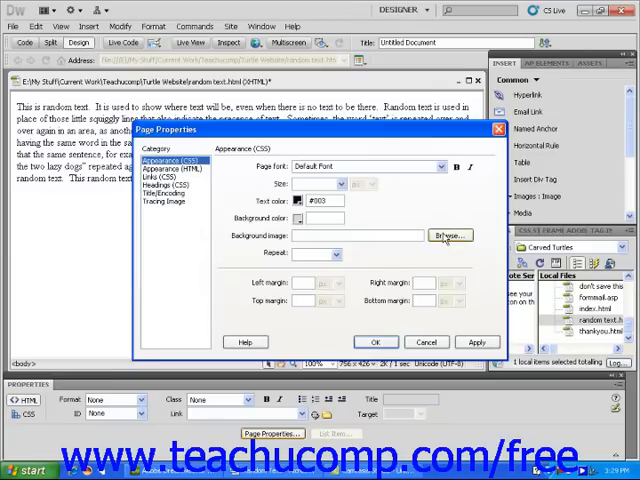
# Browse to the Medium Turtle Photos folder and choose the box turtle photo as the background image
pyautogui.click(448, 236)
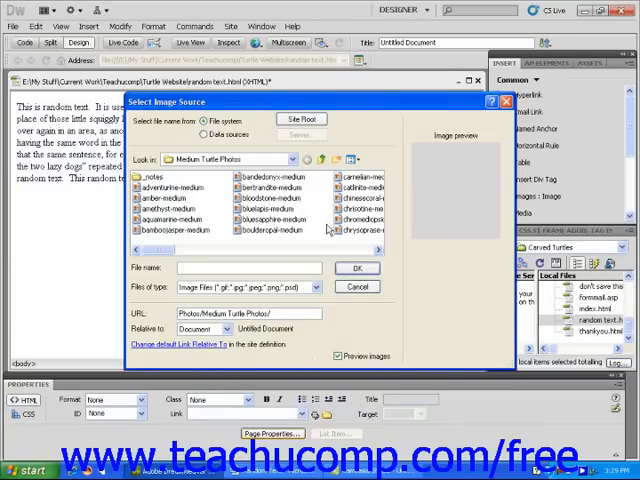
pyautogui.click(290, 160)
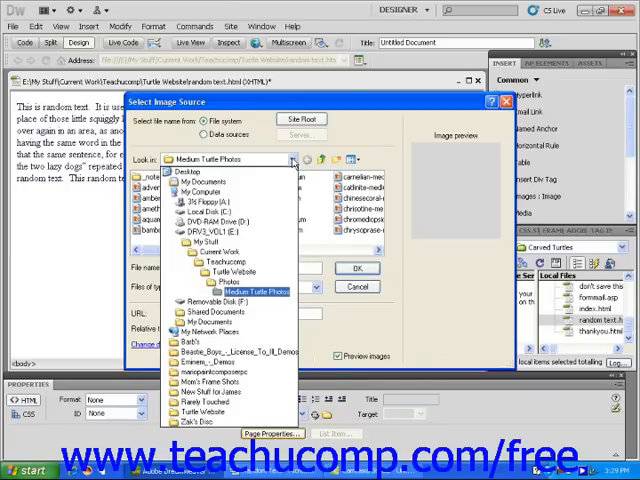
pyautogui.click(236, 300)
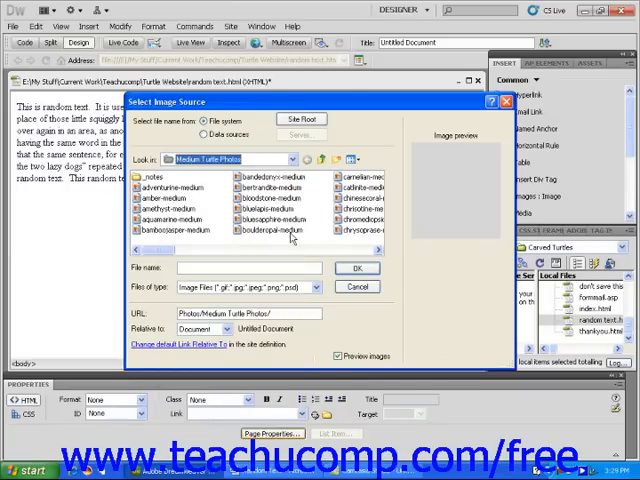
pyautogui.click(276, 230)
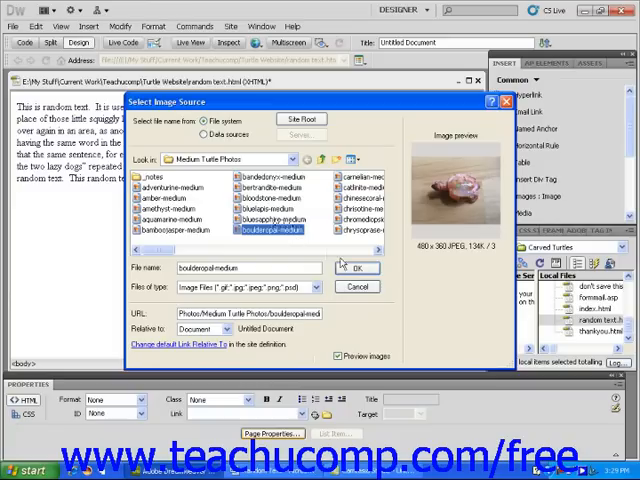
# Confirm the box turtle photo so its path fills the Background image field
pyautogui.click(272, 432)
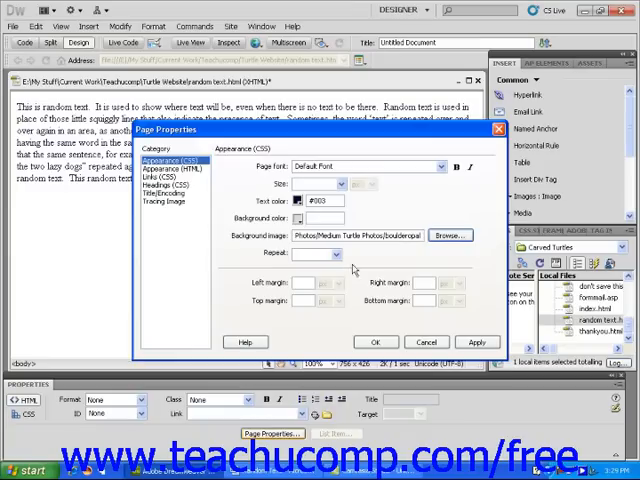
pyautogui.moveTo(378, 244)
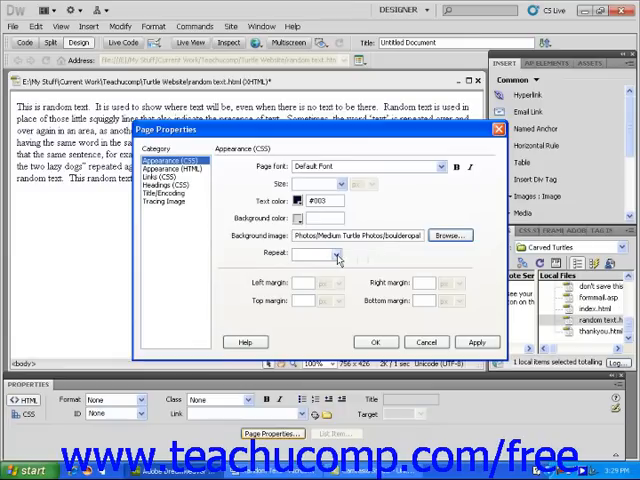
# Set the background to no-repeat and apply the page settings behind the body text
pyautogui.click(336, 256)
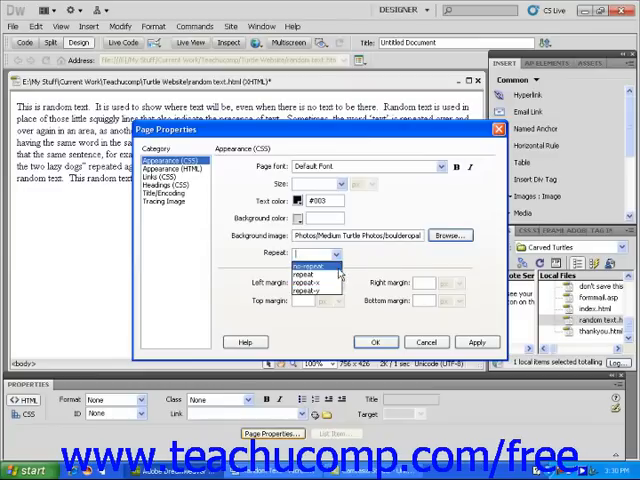
pyautogui.click(316, 264)
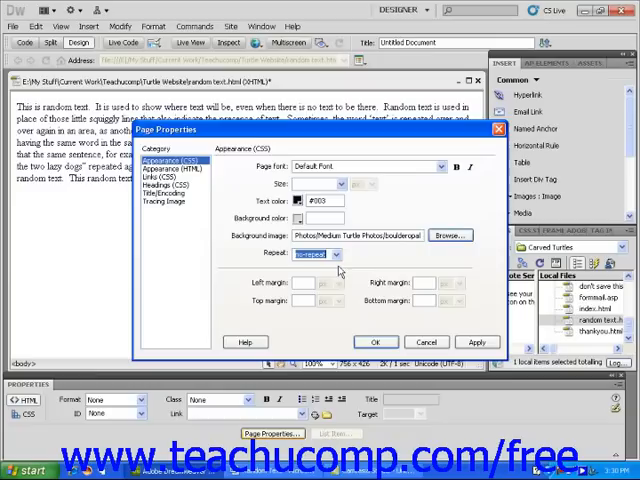
pyautogui.click(376, 342)
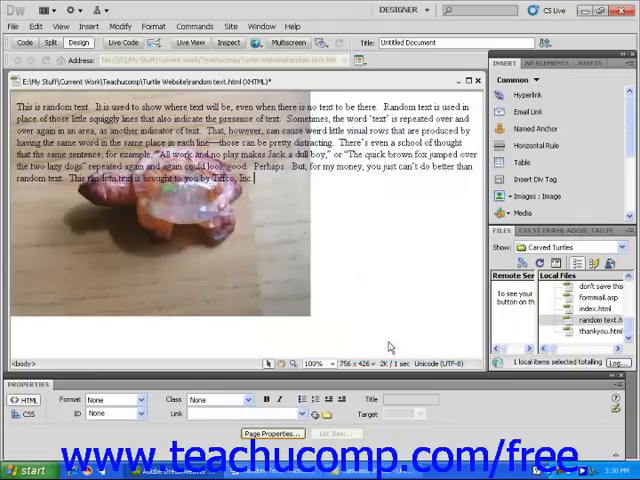